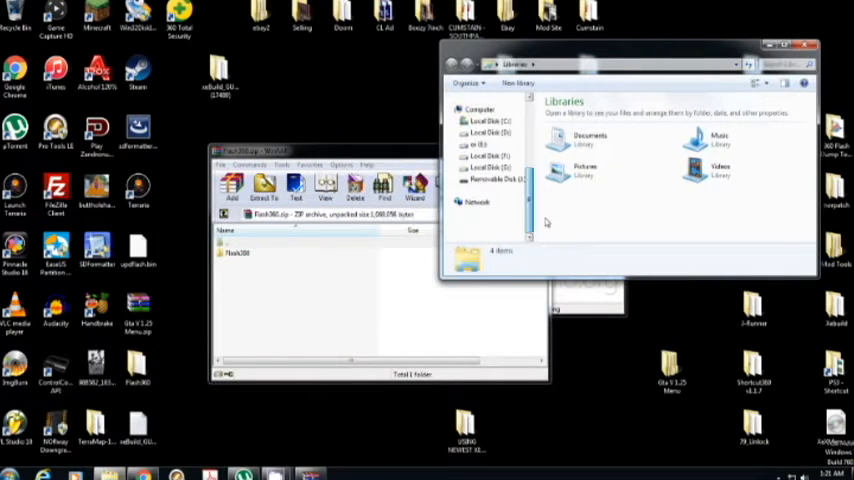
- Open the Removable Disk and select the Flash360 folder inside Flash360.zip for extraction
click(491, 202)
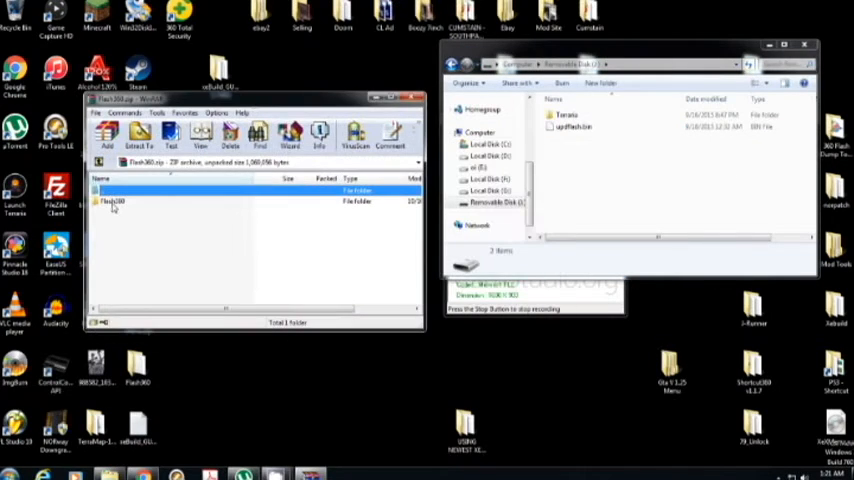
click(113, 201)
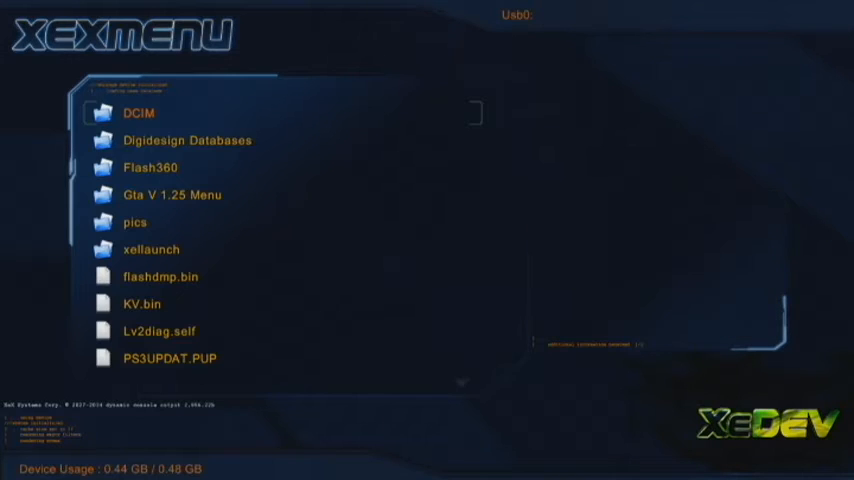
- Open the Flash360 folder on Usb0 and launch the Simple 360 NAND Flasher executable
key(down)
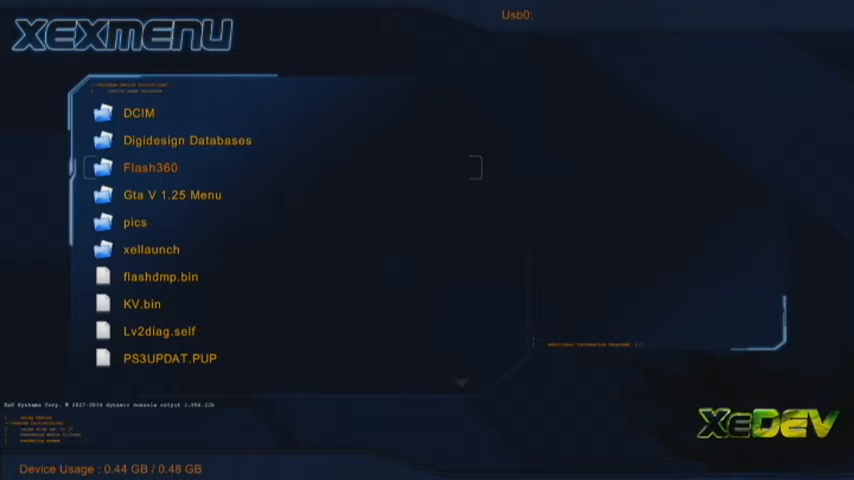
key(Down)
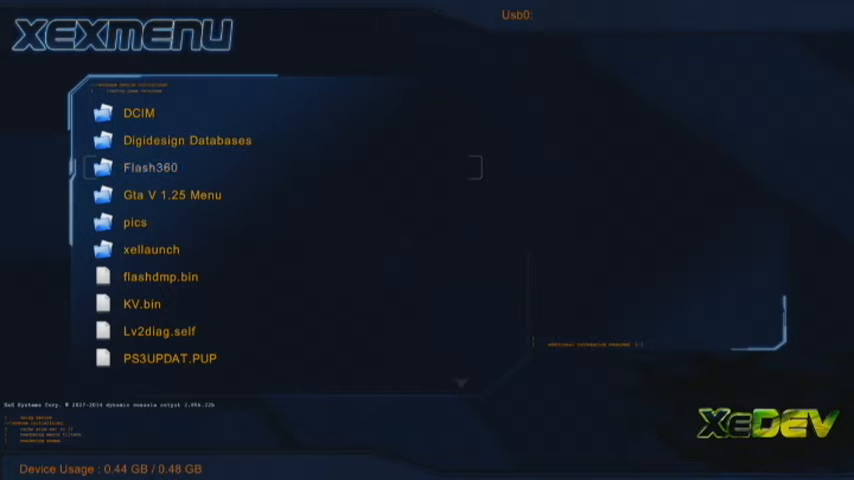
double_click(150, 167)
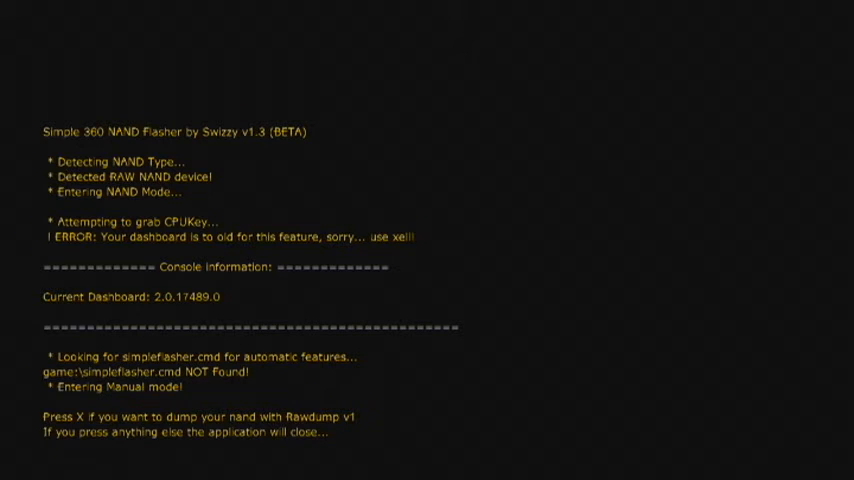
- Run Rawdump v1 to dump the console's NAND to the USB drive
key(x)
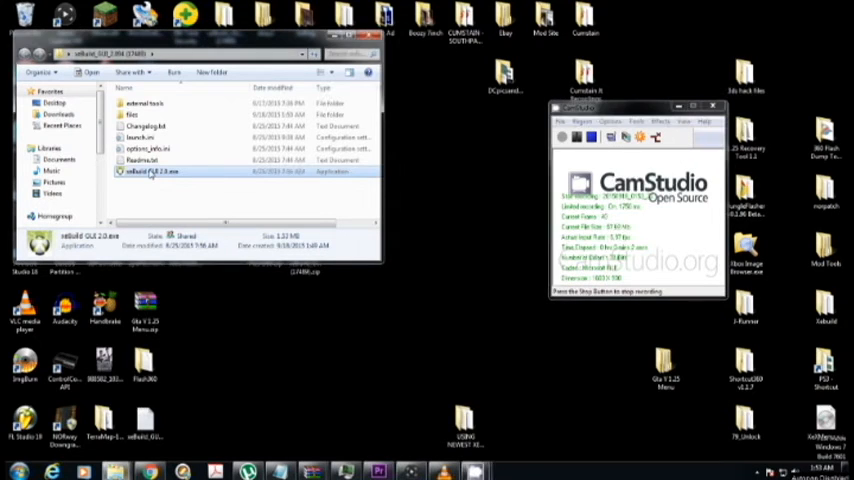
- Load flashdmp.bin in xeBuild GUI, fetch the CPU key, and generate the hacked image
double_click(147, 171)
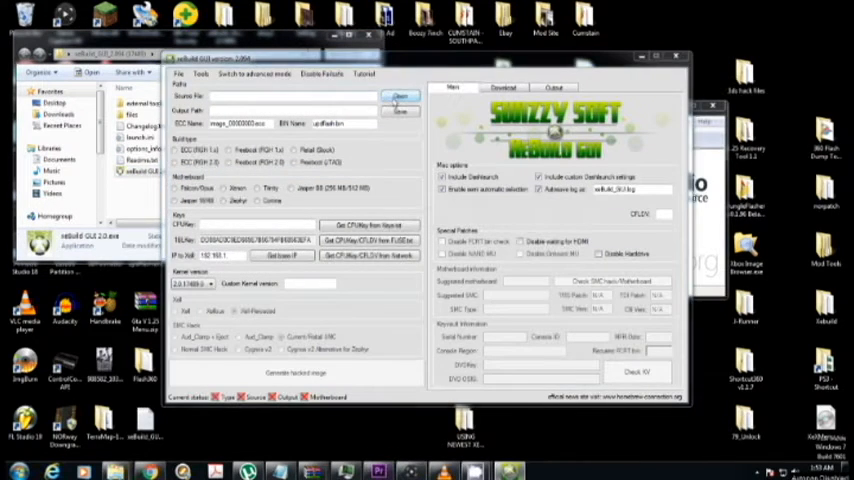
click(399, 96)
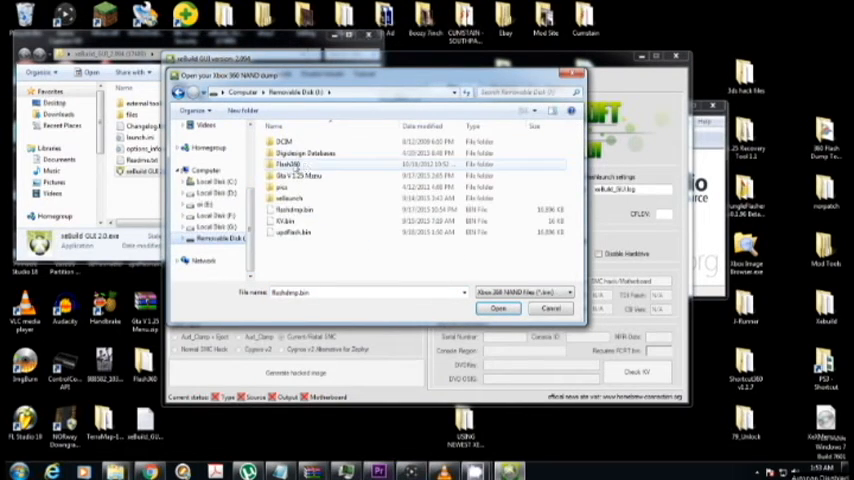
click(498, 308)
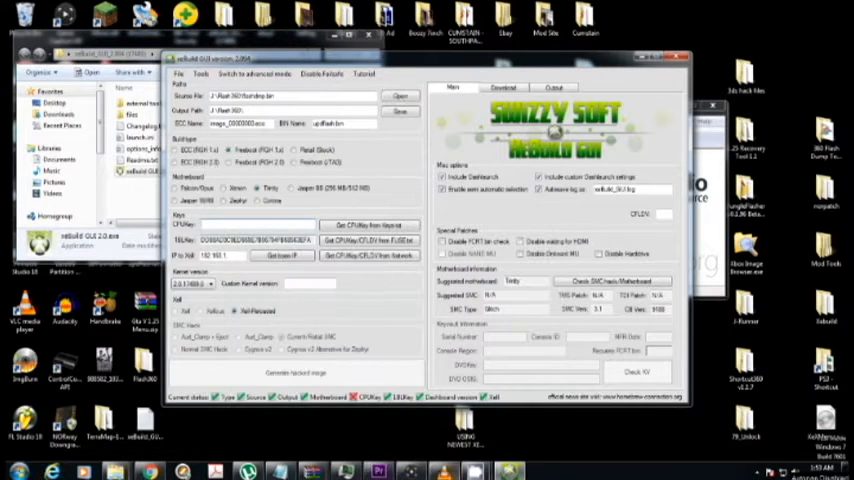
click(237, 224)
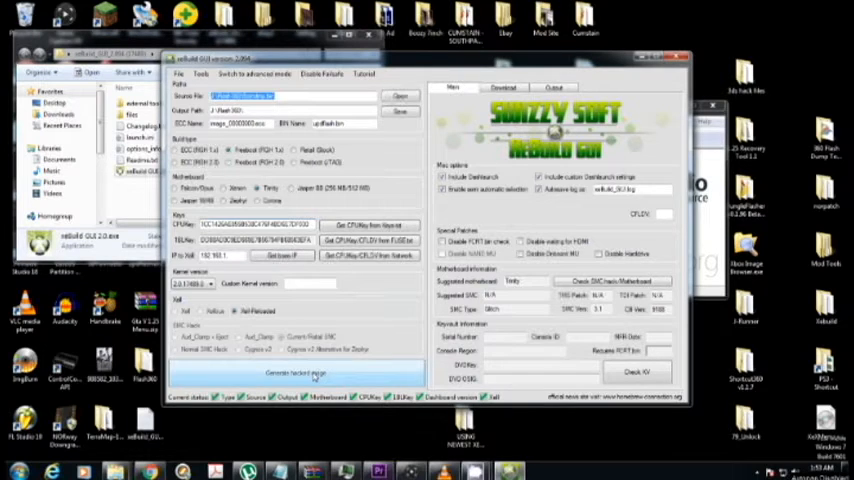
click(294, 372)
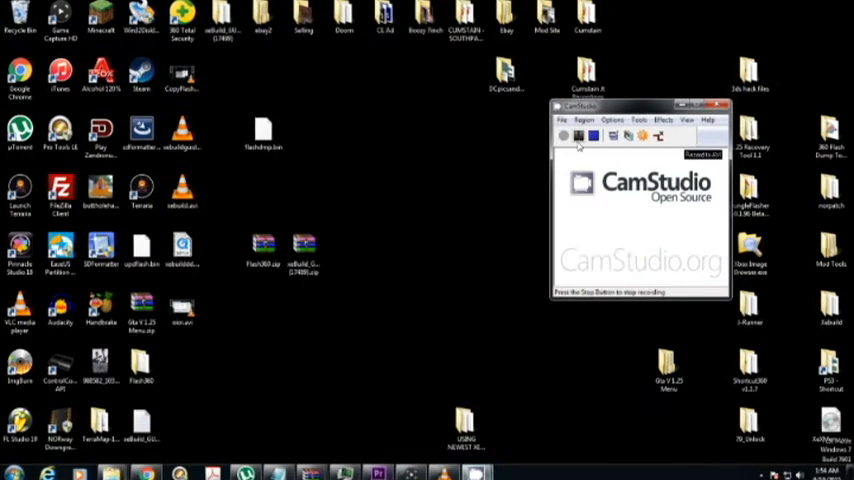
- Copy updflash.bin from the desktop and paste it onto the Removable Disk
click(577, 136)
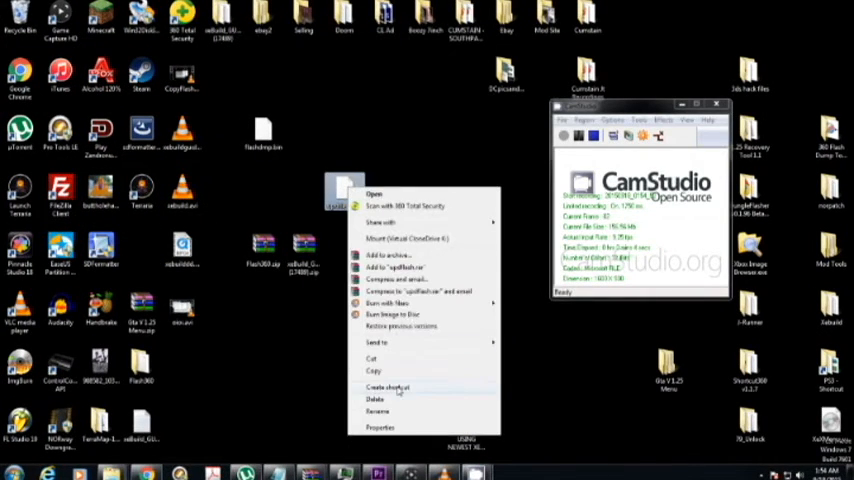
click(388, 387)
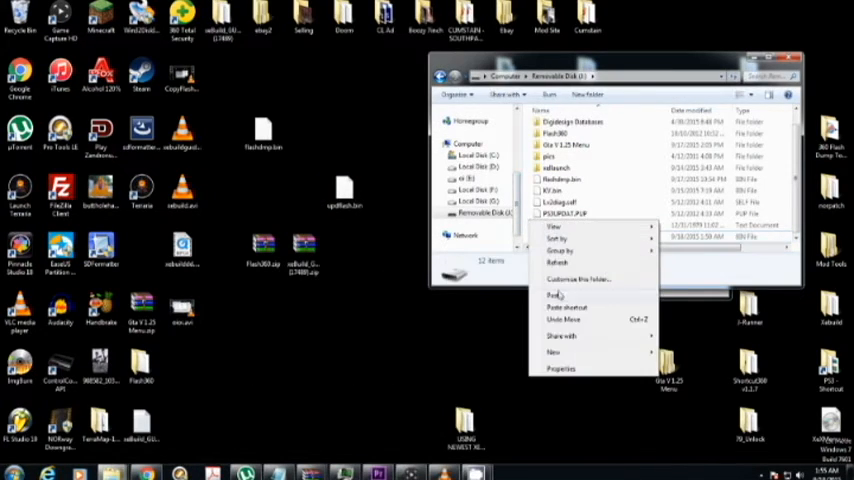
click(553, 294)
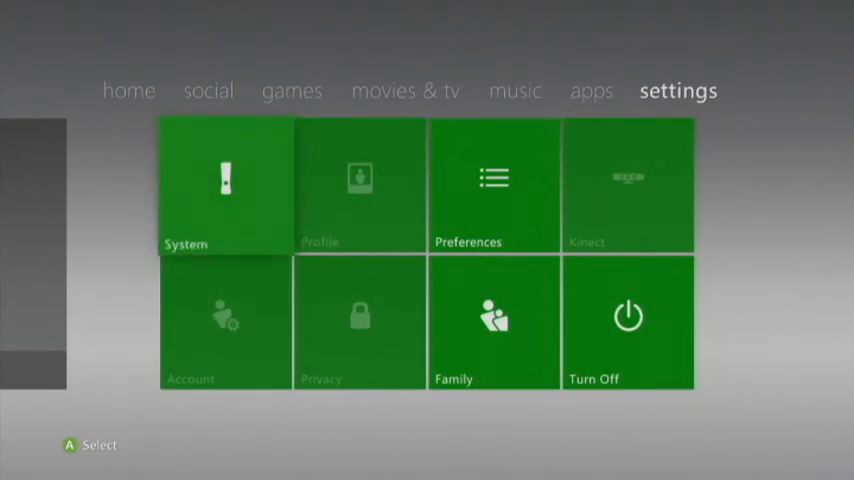
- Move from the settings tab through social to the dashboard's home tab
click(224, 187)
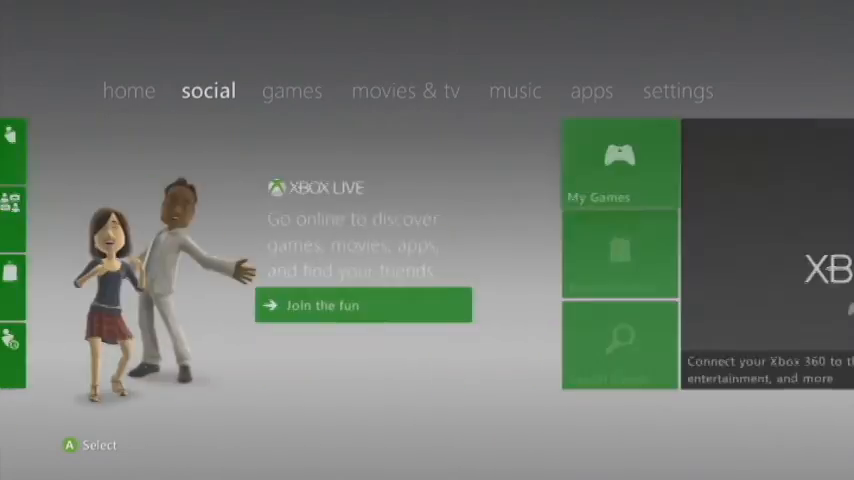
click(129, 91)
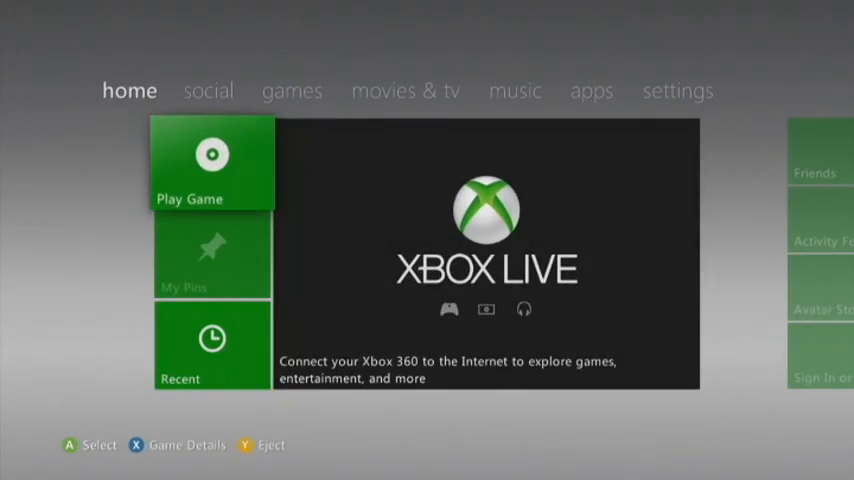